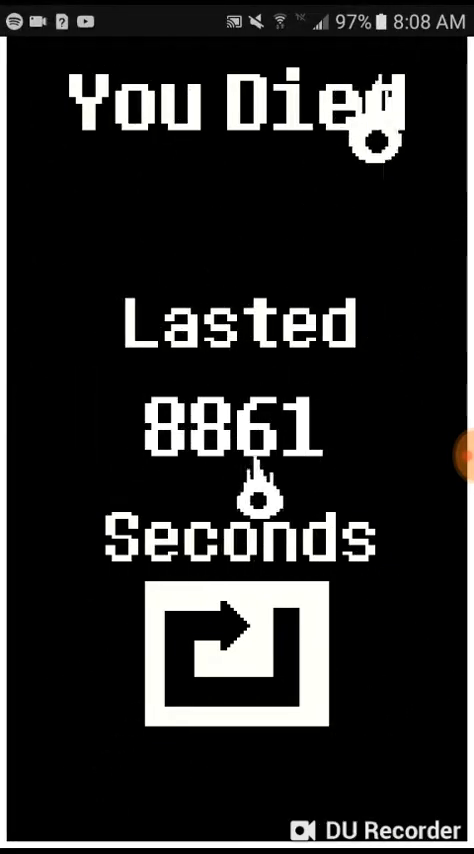
- Restart from the You Died screen and dodge attacks until dying at 9898 seconds lasted
{"action": "left_click", "coordinate": [237, 655]}
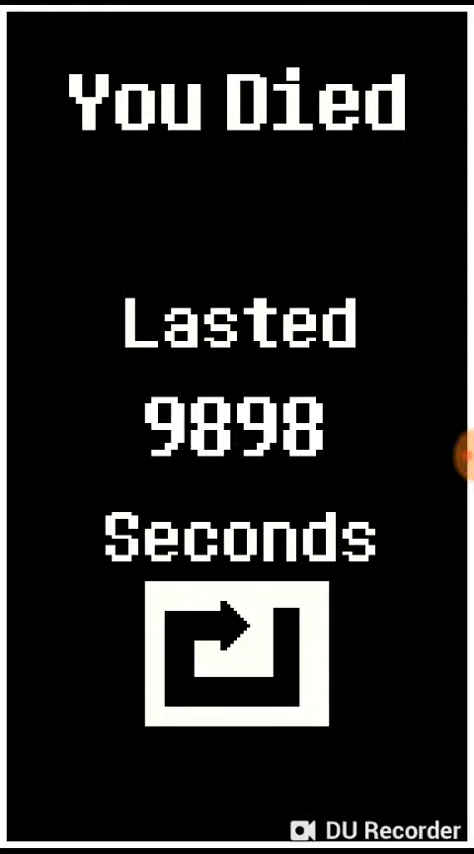
- Restart again and survive the round until dying at 8954 seconds lasted
{"action": "left_click", "coordinate": [237, 655]}
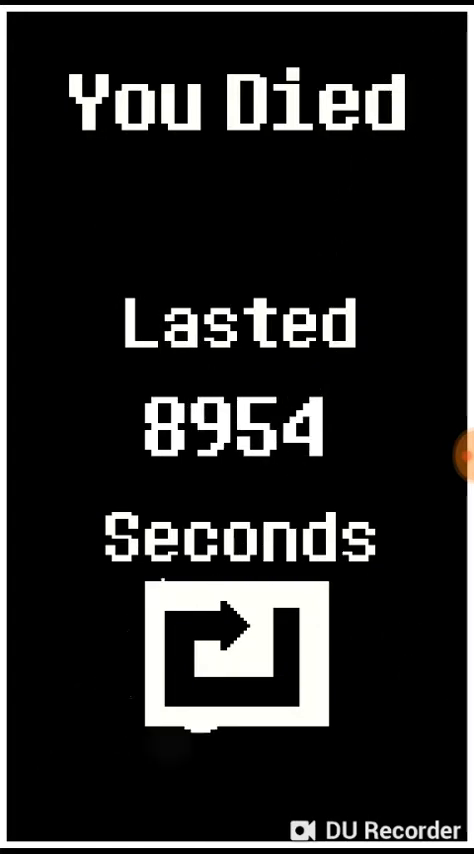
{"action": "left_click", "coordinate": [236, 654]}
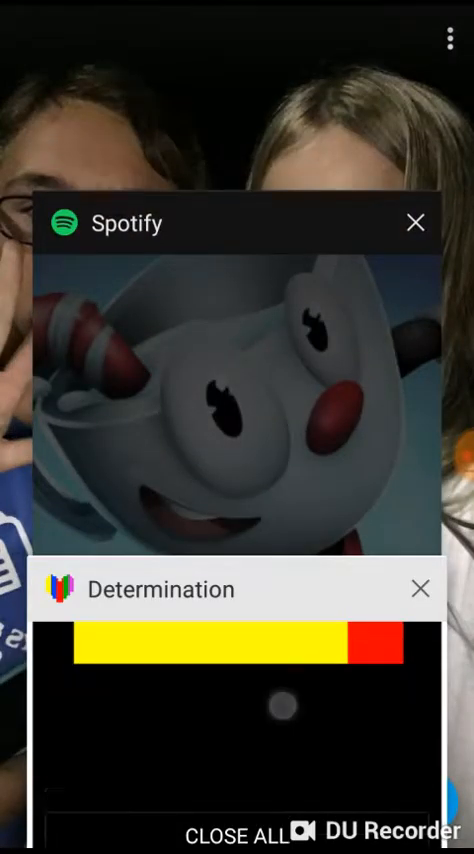
- Resume the Determination game from the recent apps overview to its title screen
{"action": "left_click", "coordinate": [236, 700]}
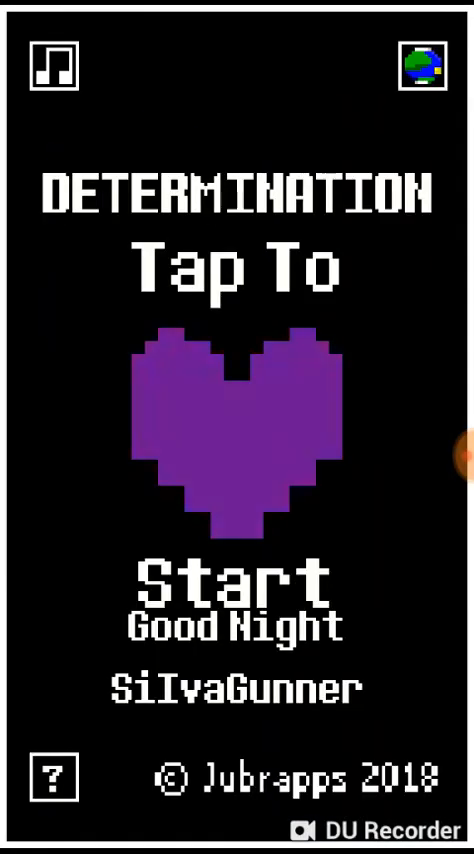
- Tap the title heart until it turns blue and the Good Night SilvaGunner message disappears
{"action": "left_click", "coordinate": [237, 430]}
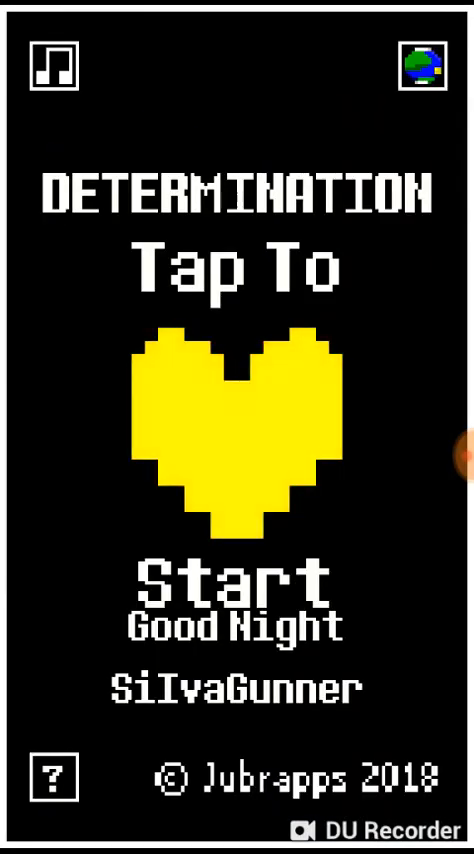
{"action": "left_click", "coordinate": [237, 440]}
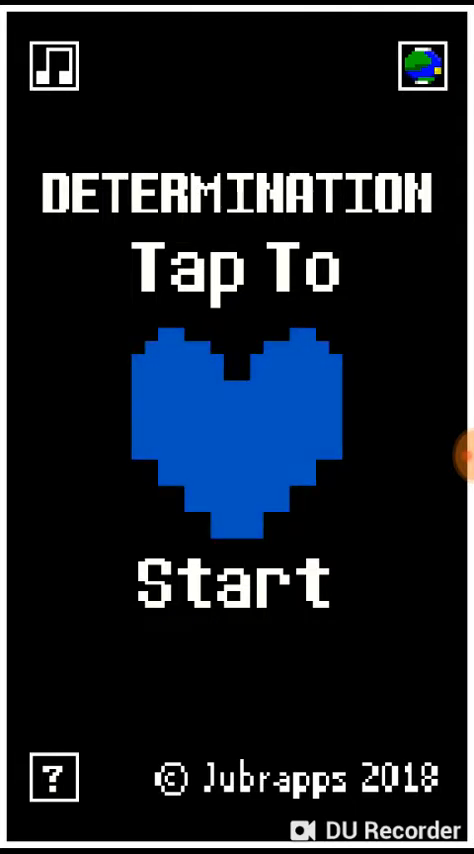
- Start a round from the title heart and dodge until dying at 4331 seconds lasted
{"action": "left_click", "coordinate": [237, 440]}
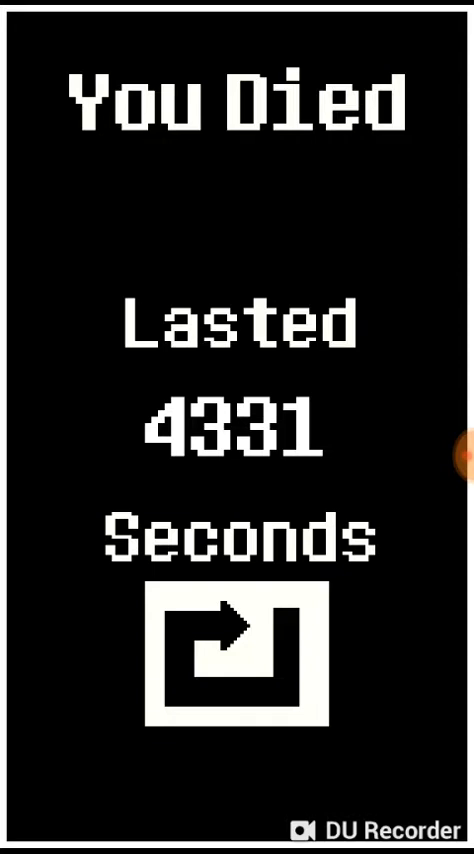
- Use the replay arrow to reach the difficulty list from Practice to No Mercy
{"action": "left_click", "coordinate": [237, 657]}
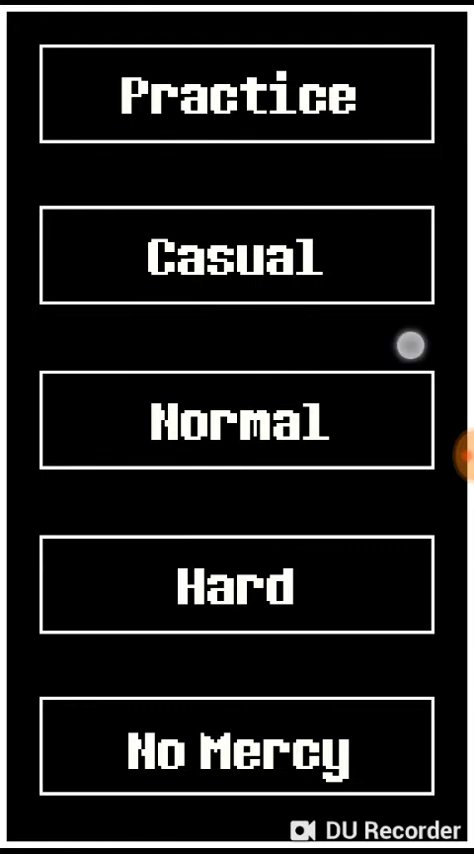
{"action": "mouse_move", "coordinate": [448, 620]}
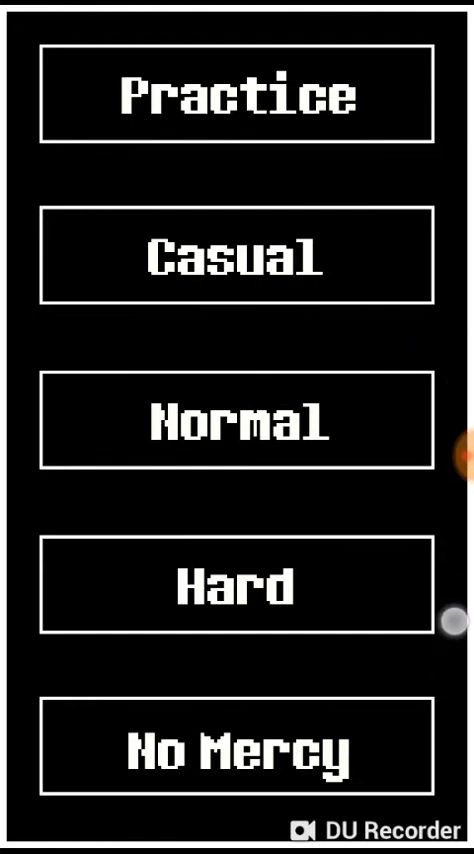
{"action": "mouse_move", "coordinate": [371, 270]}
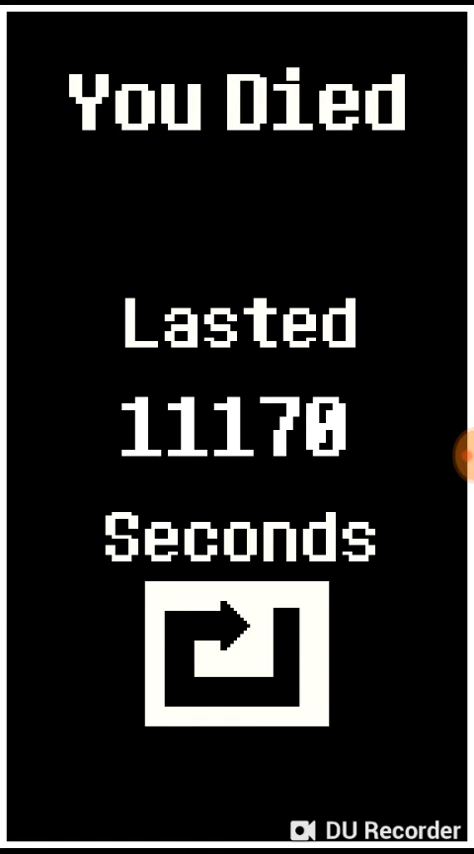
{"action": "left_click", "coordinate": [433, 457]}
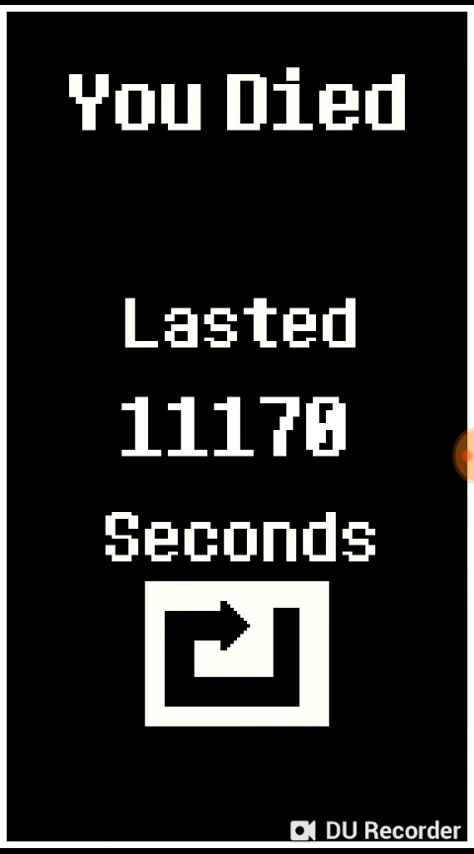
{"action": "left_click", "coordinate": [445, 457]}
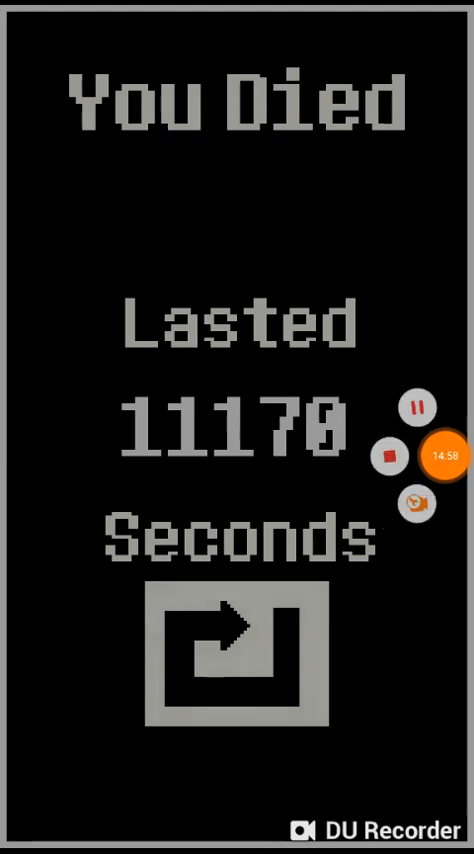
{"action": "left_click", "coordinate": [438, 456]}
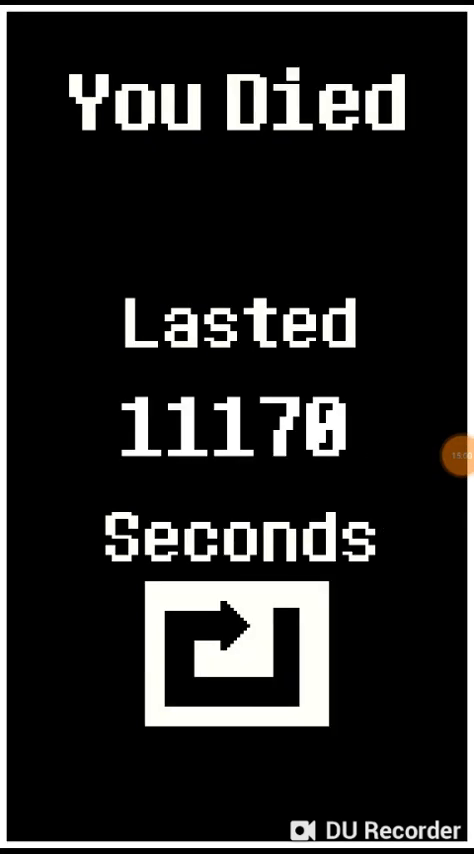